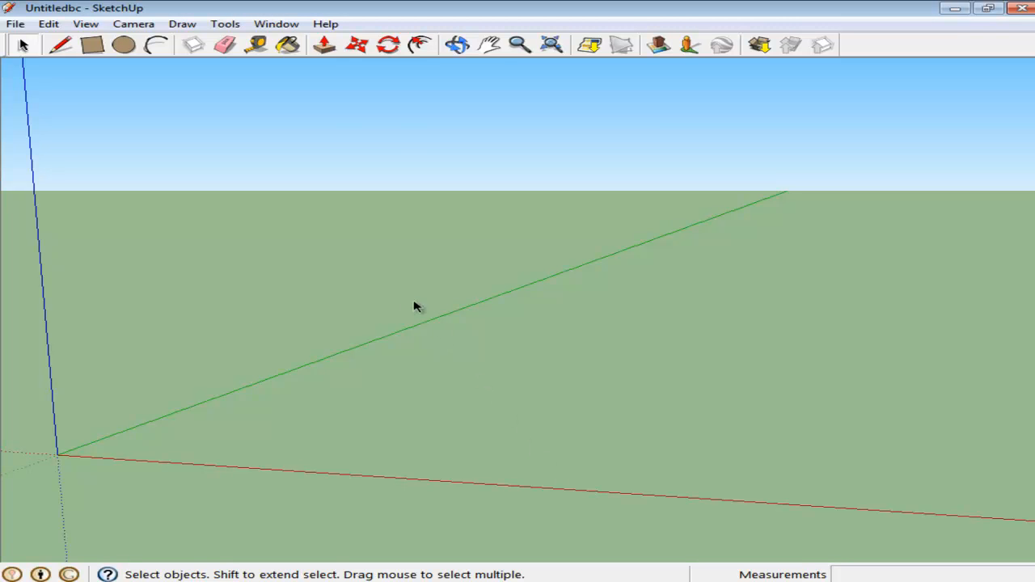
pyautogui.moveTo(148, 99)
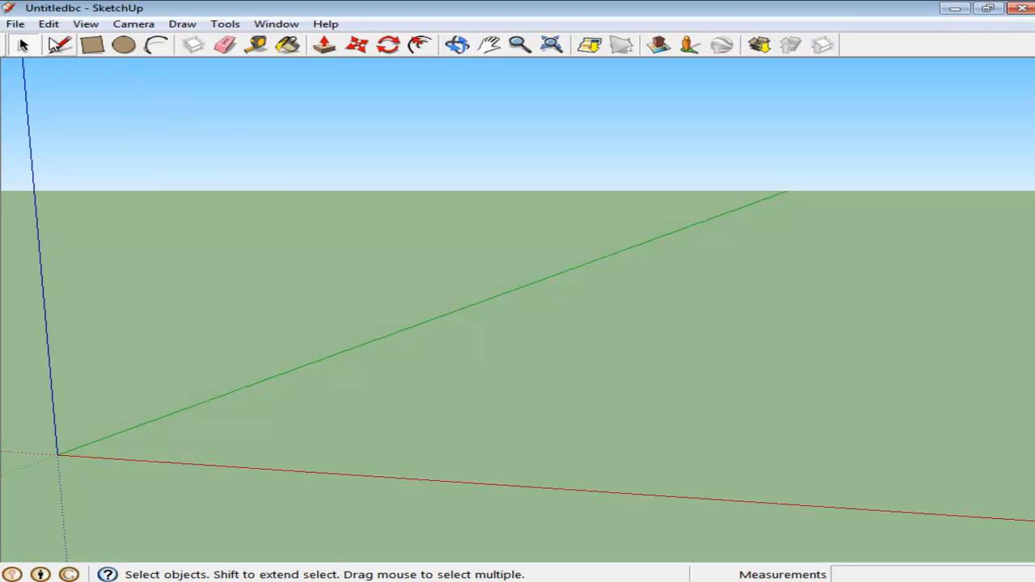
# Step: Bring up the File menu to reach the Import command
pyautogui.click(15, 19)
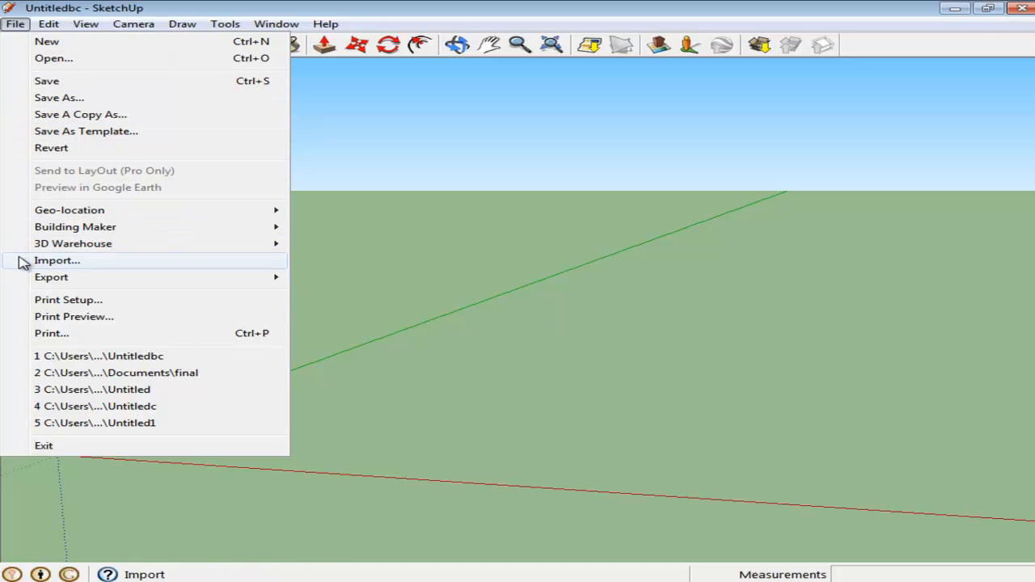
# Step: Choose Import and select the floor plan image from the floor plans folder, kept as an image
pyautogui.click(57, 259)
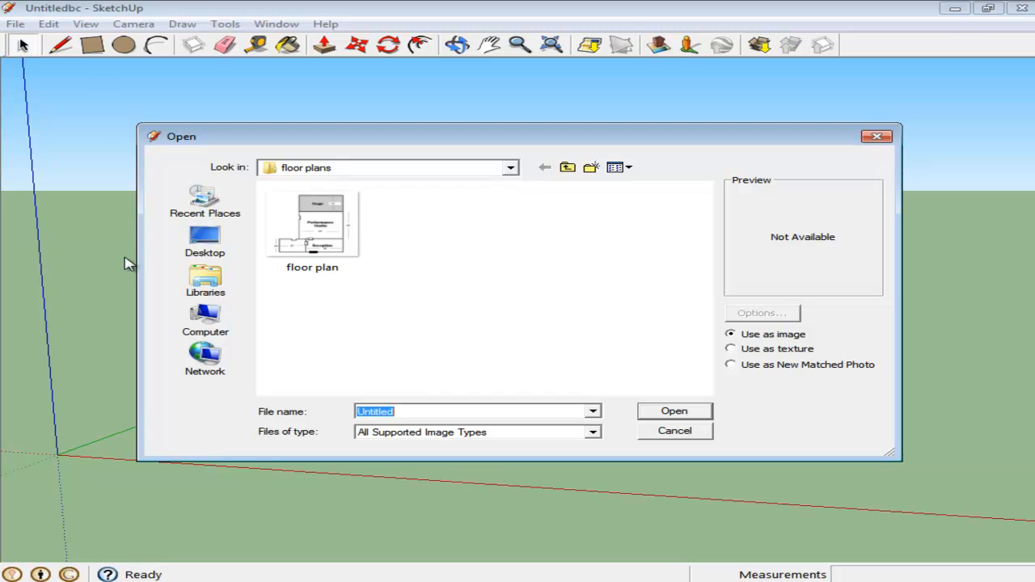
pyautogui.click(312, 223)
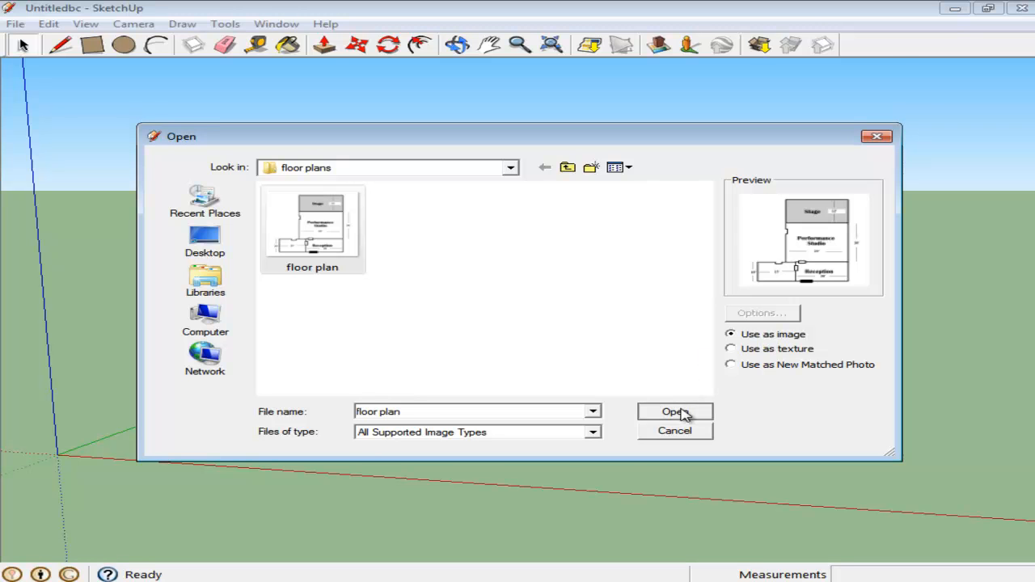
# Step: Import the floor plan image and place it flat on the ground plane at the origin
pyautogui.click(674, 412)
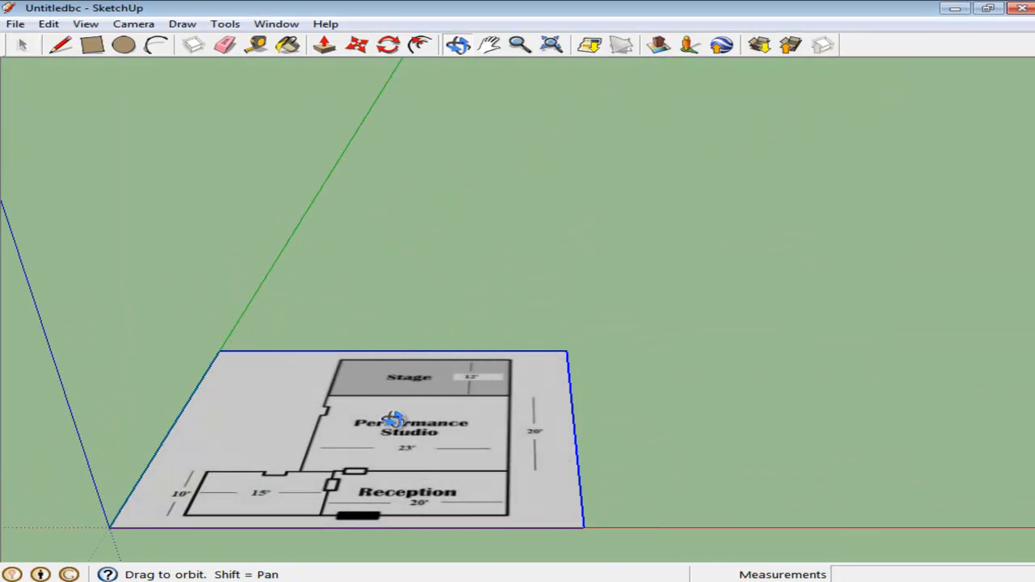
pyautogui.moveTo(392, 420); pyautogui.dragTo(486, 395)
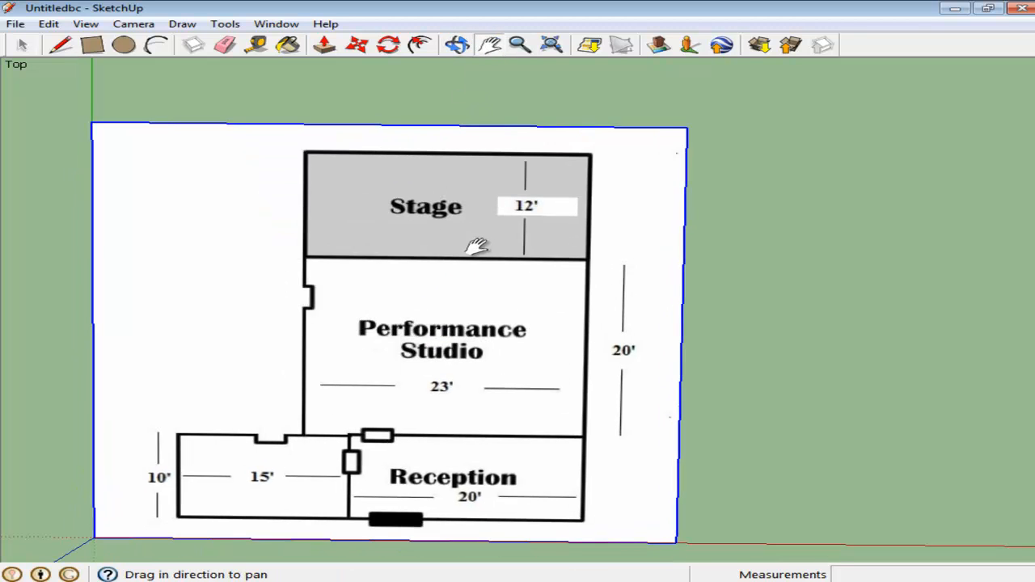
# Step: Frame the plan, measure the stage edge as 12' and confirm resizing the model
pyautogui.moveTo(477, 246); pyautogui.dragTo(469, 226)
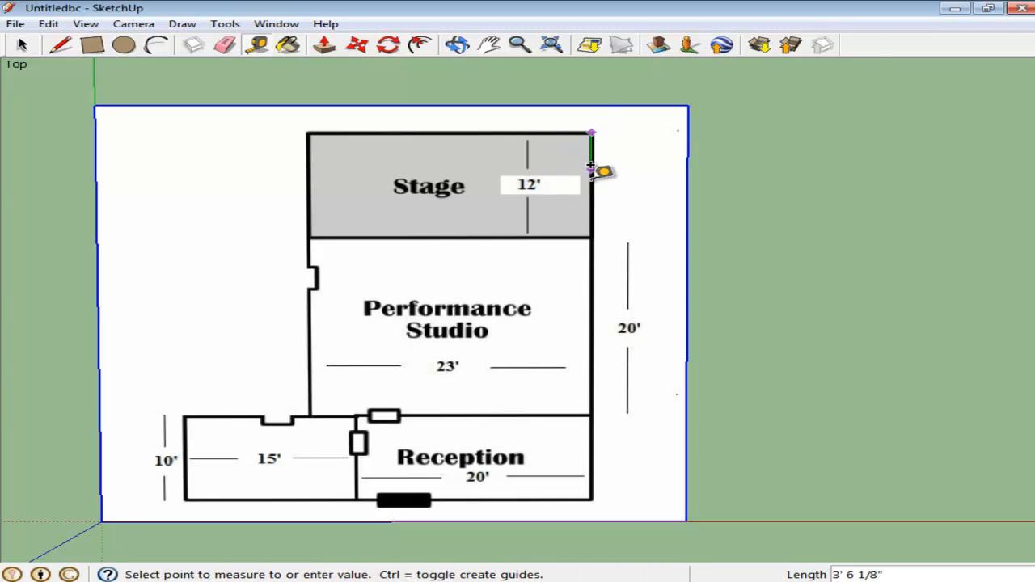
pyautogui.moveTo(599, 234)
pyautogui.write("12'")
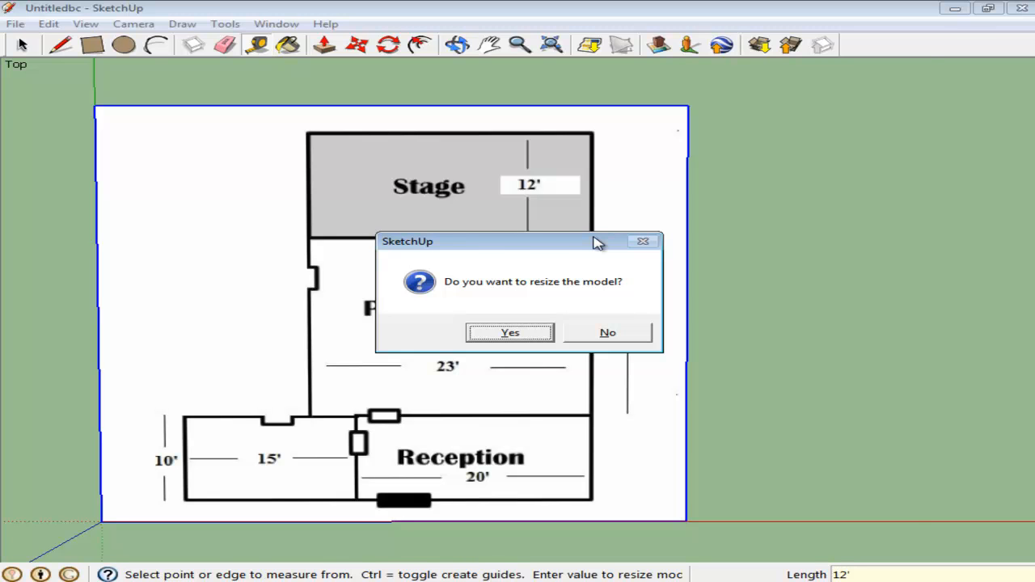
pyautogui.click(511, 333)
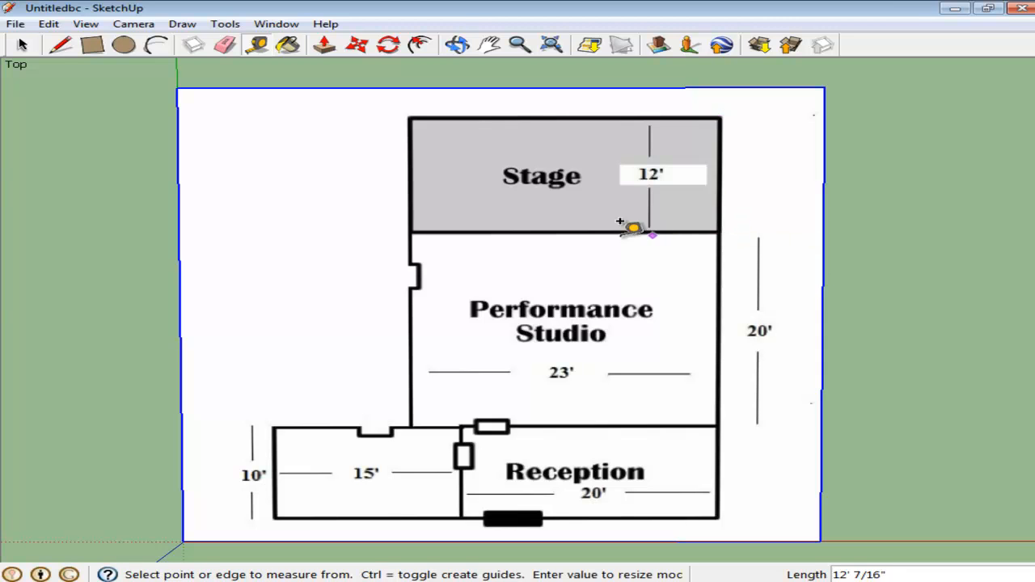
pyautogui.moveTo(407, 227)
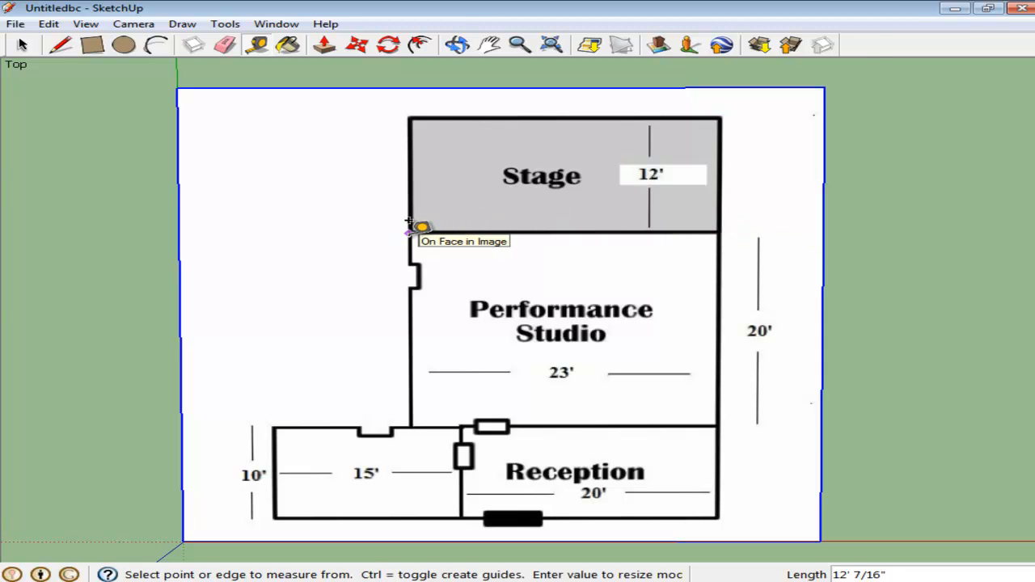
# Step: Start a tape measurement from the stage's lower-left corner down the studio wall
pyautogui.click(408, 230)
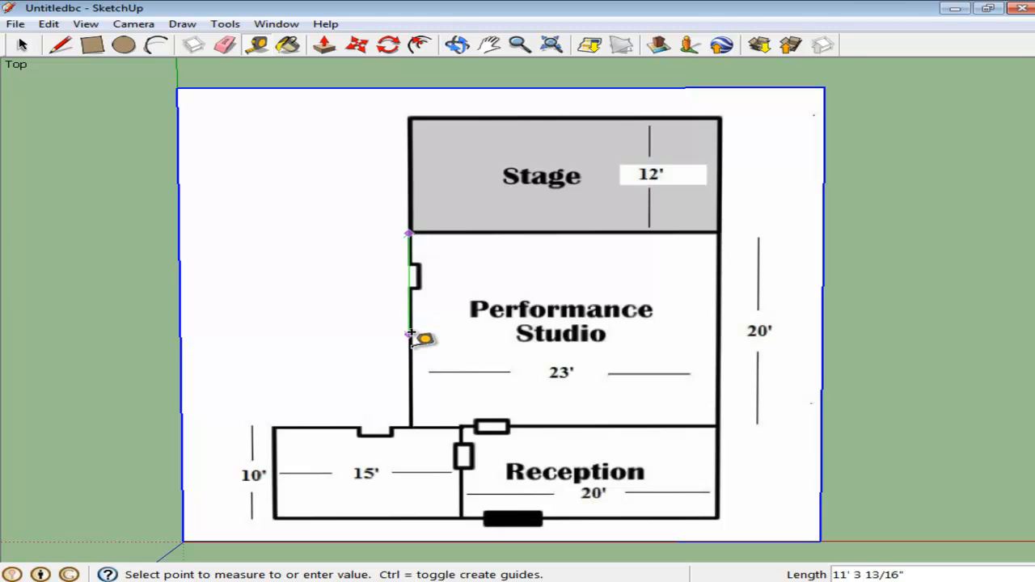